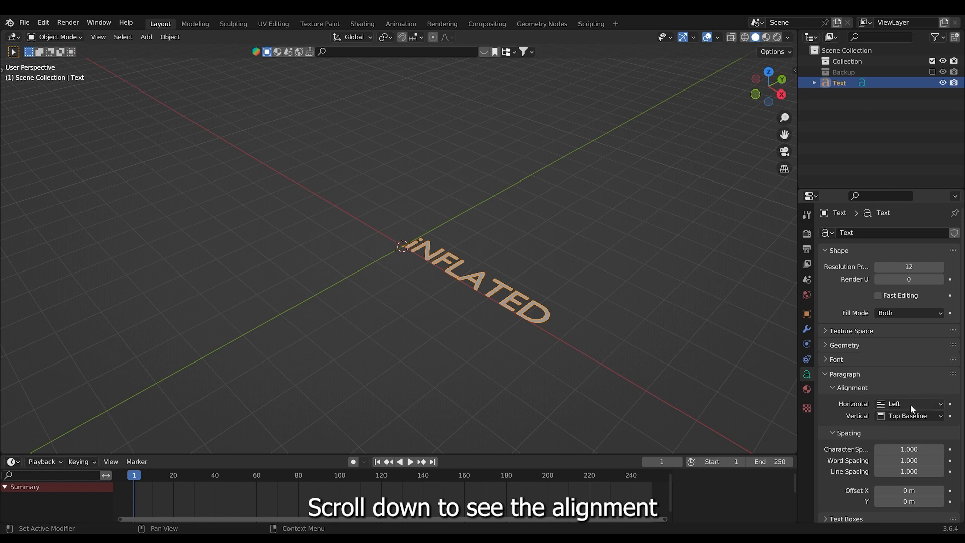
- Center the INFLATED text with 0.08 m extrude, 0.01 m bevel and Arial Black font
left_click(910, 403)
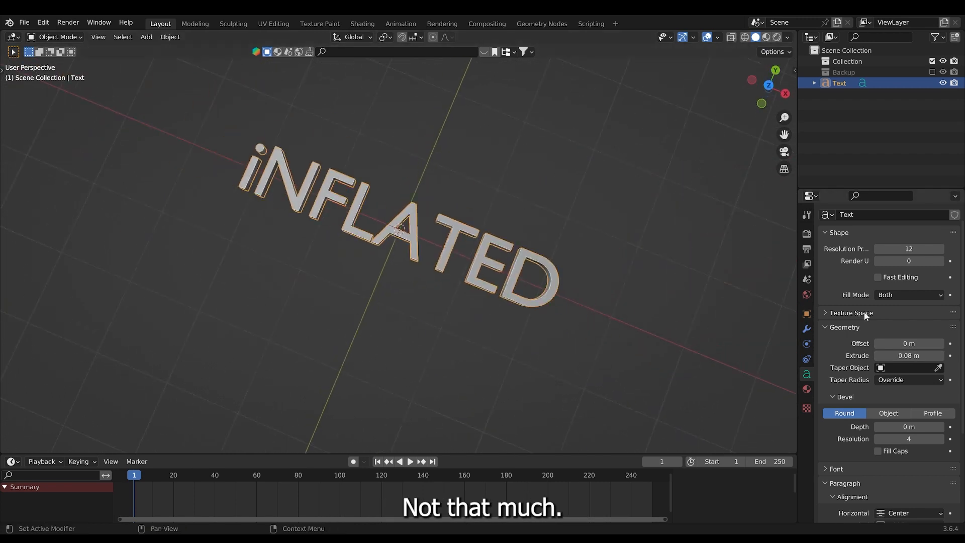
scroll("down", 3)
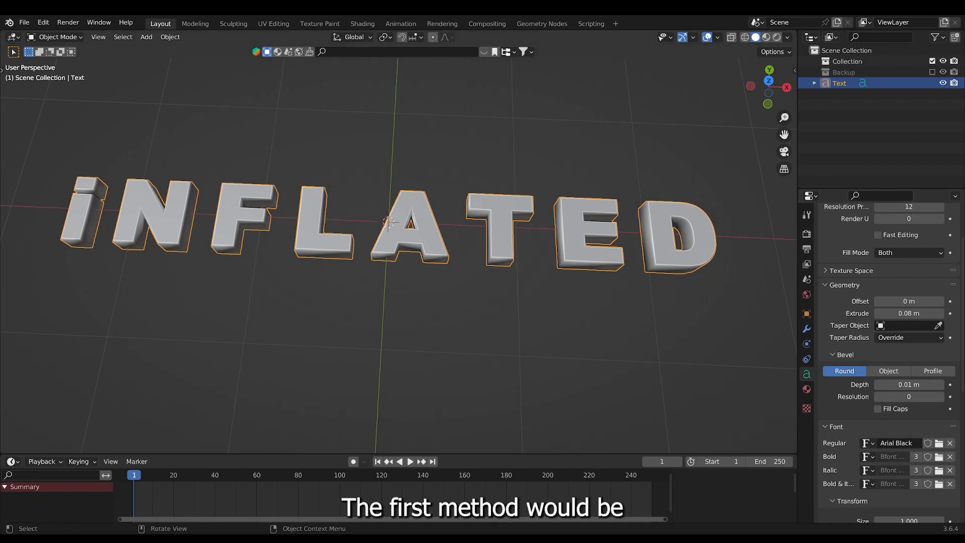
- Convert the text to a mesh and add a Remesh modifier at 0.0122 m voxel size
key("f3")
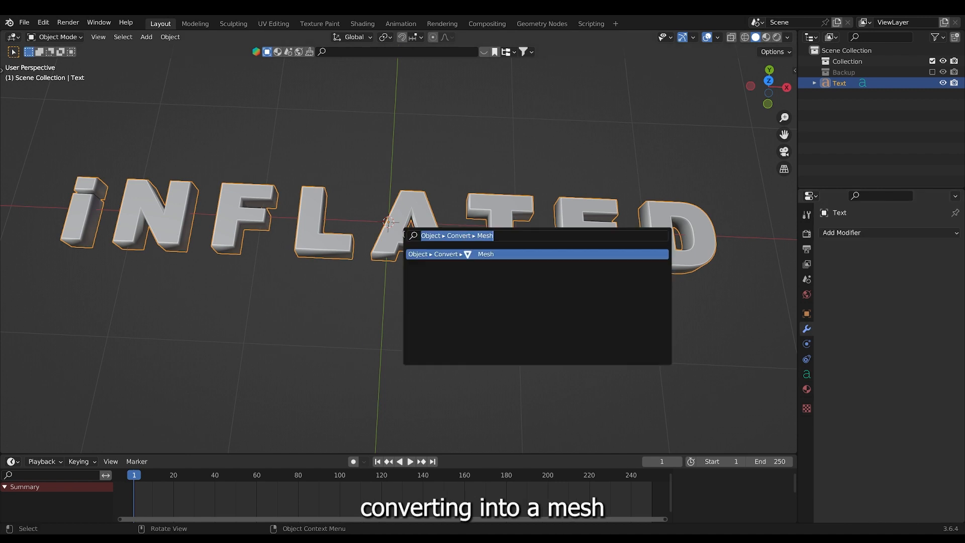
type("conver")
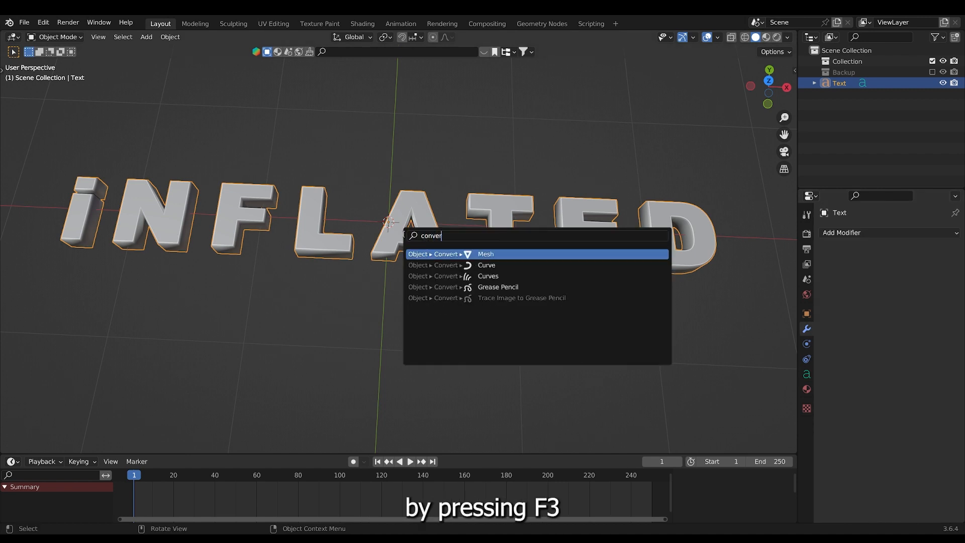
left_click(485, 254)
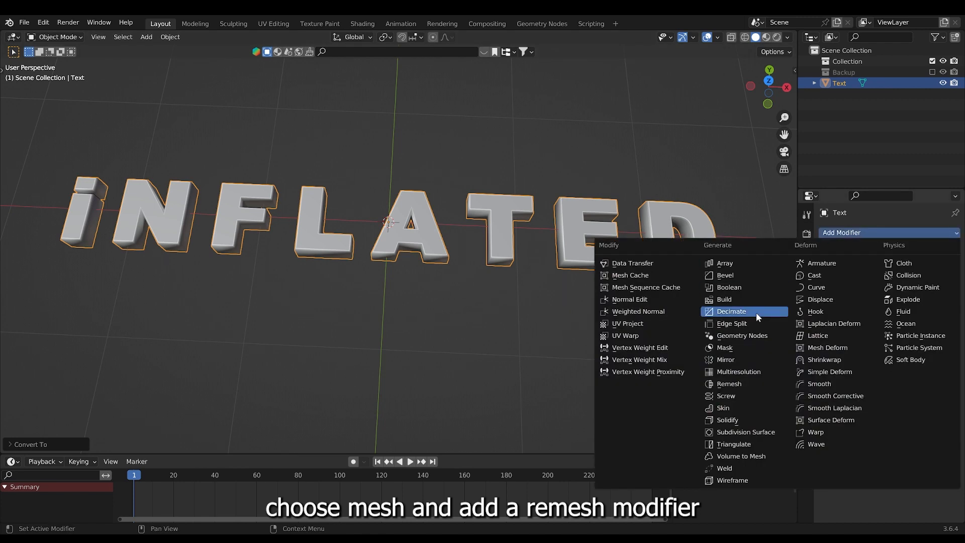
left_click(728, 386)
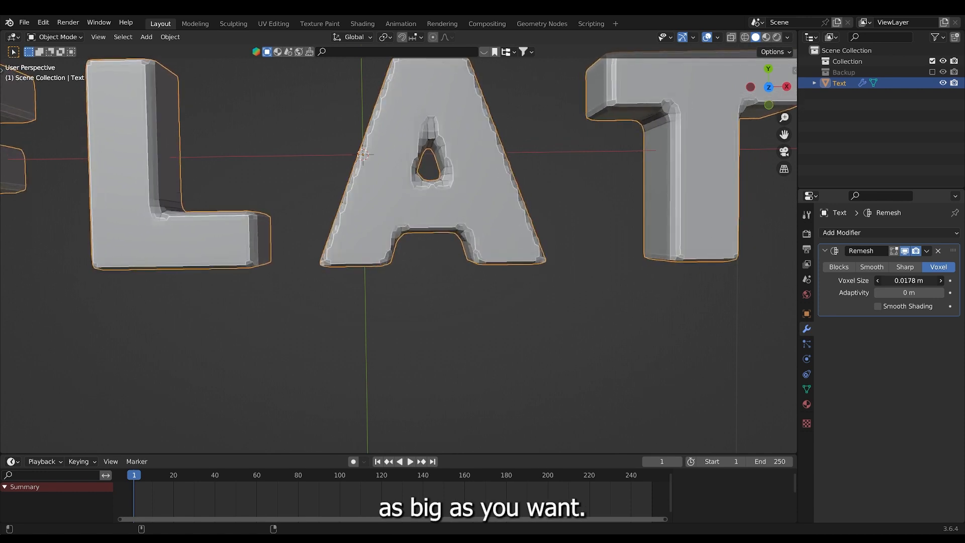
- Turn on the wireframe overlay to show the dense remeshed letters
left_click(718, 37)
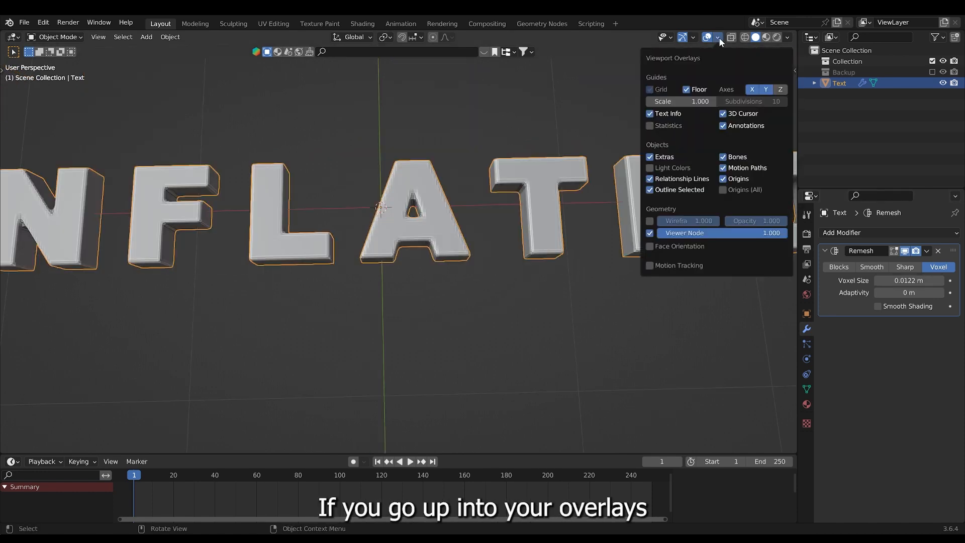
left_click(650, 221)
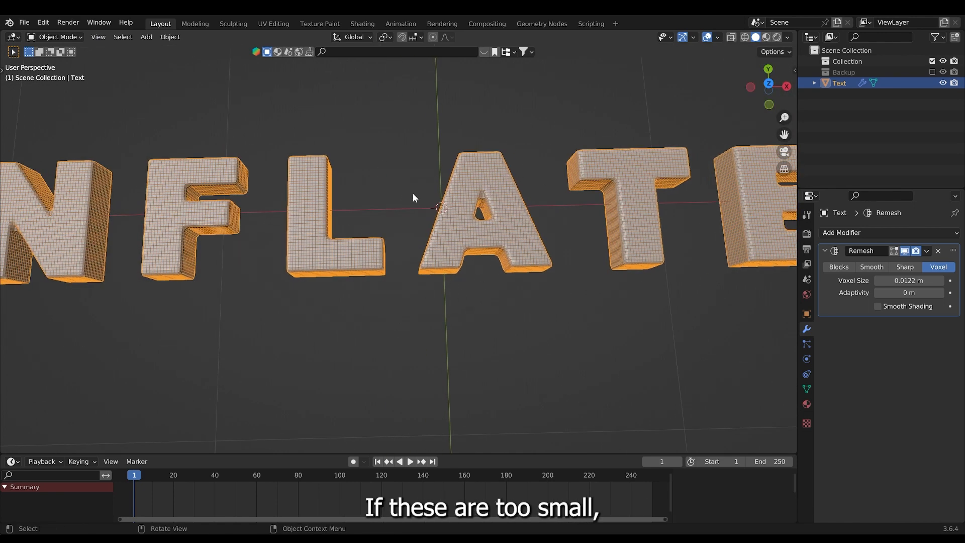
left_click(806, 359)
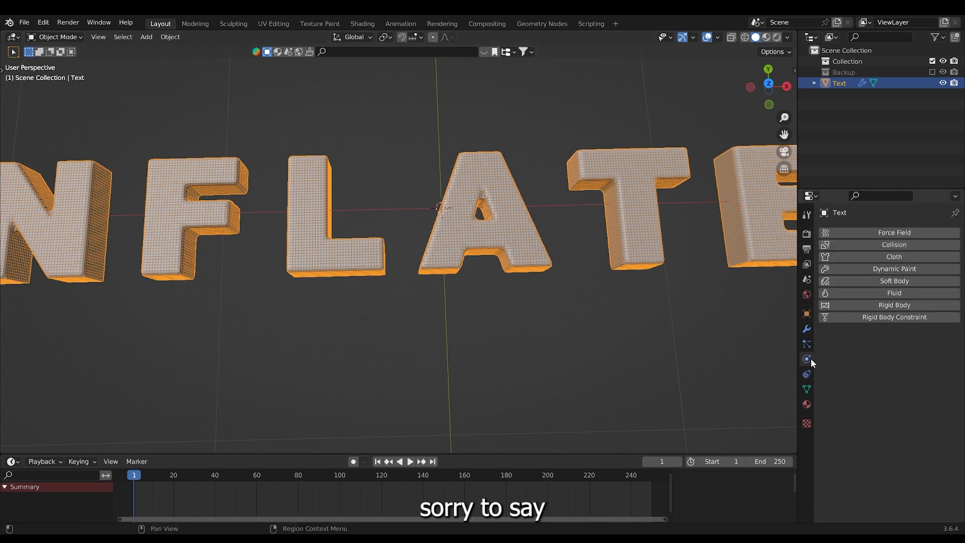
mouse_move(904, 257)
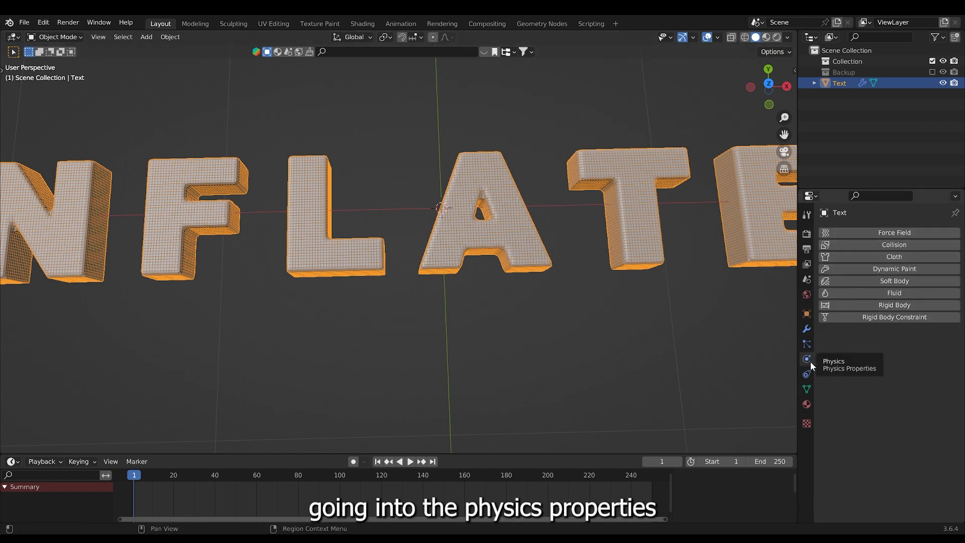
- Add Cloth physics with pressure 10 and gravity weight 0, then replay from the first frame
left_click(893, 257)
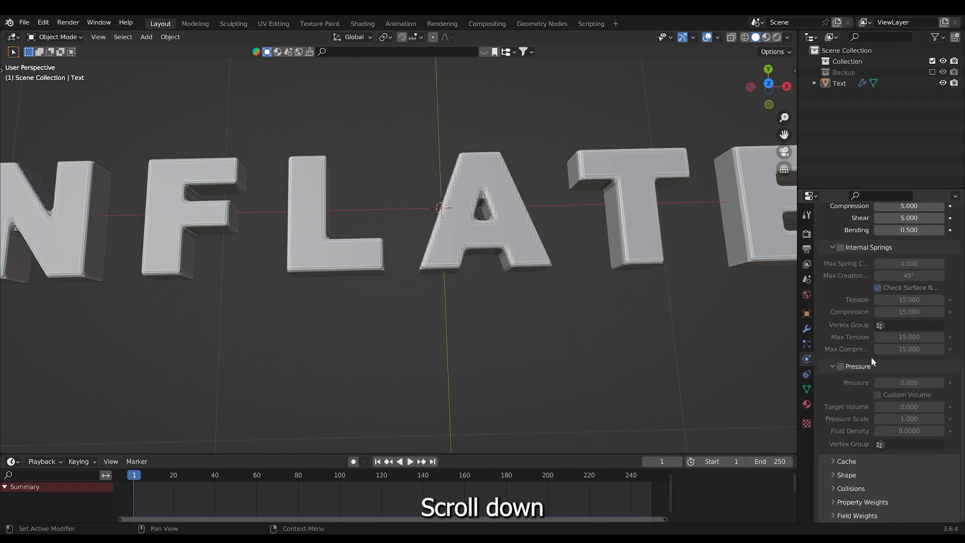
left_click(840, 366)
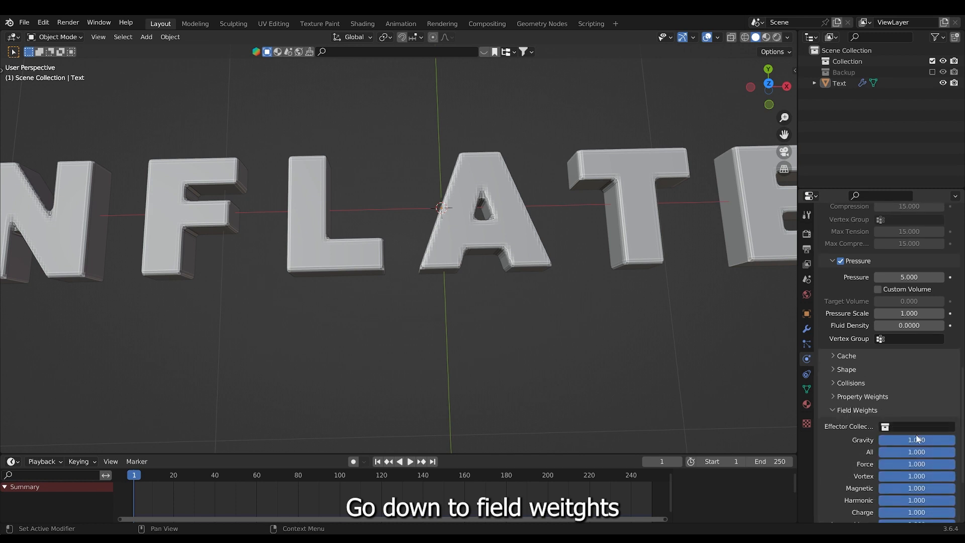
left_click_drag(923, 439, 911, 439)
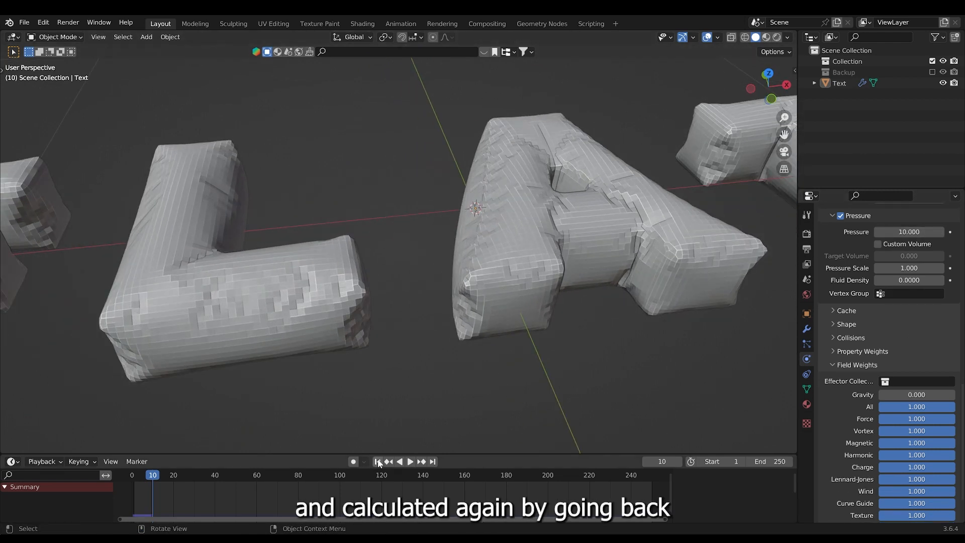
left_click(377, 461)
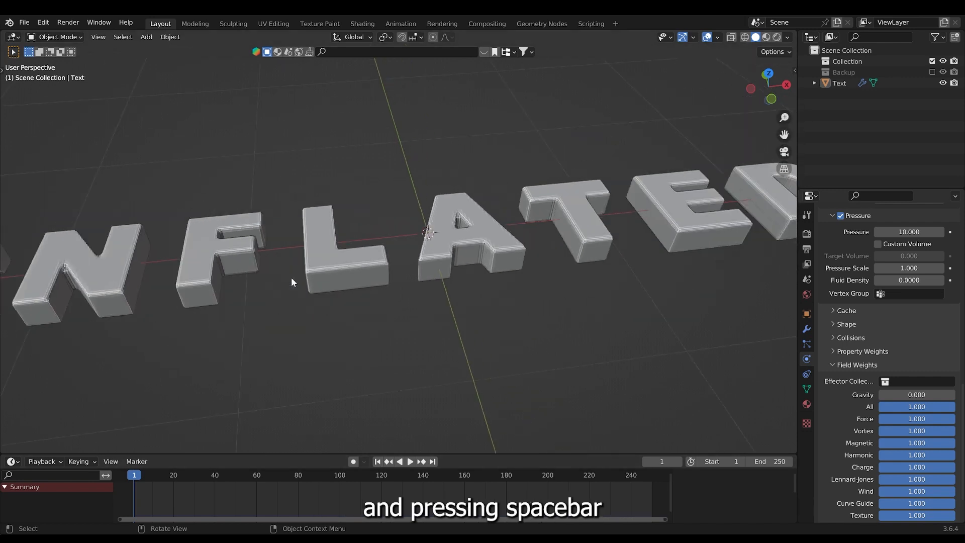
key("space")
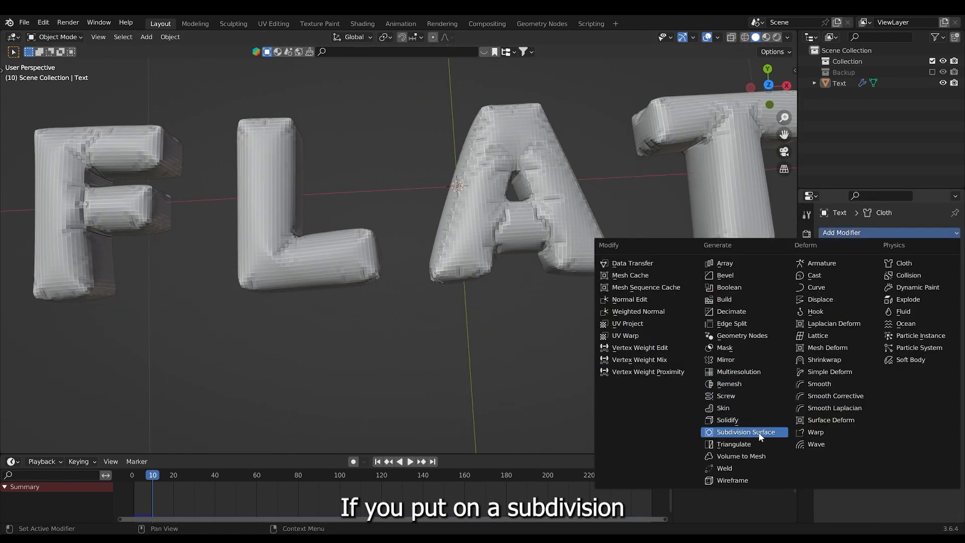
- Add a Subdivision Surface modifier and raise cloth tension stiffness to 10
left_click(745, 431)
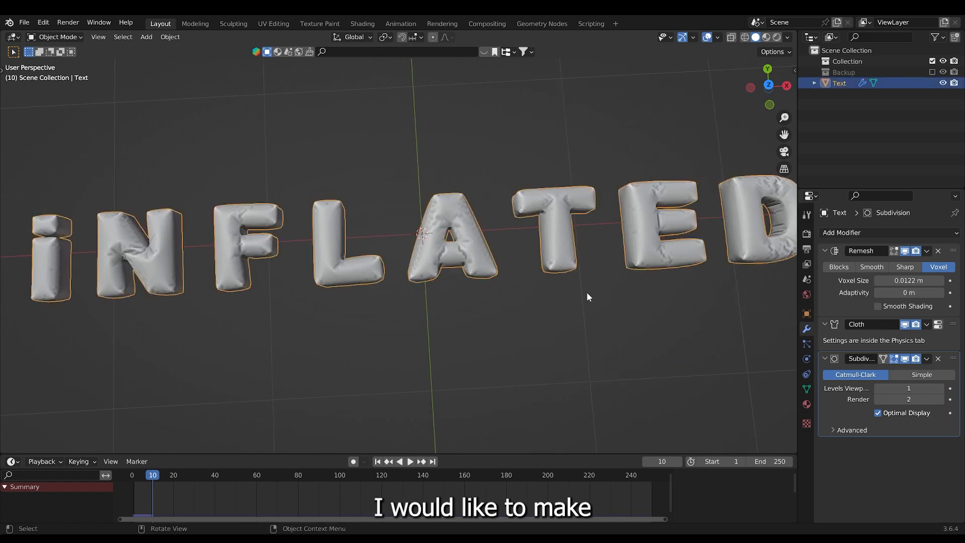
left_click(806, 373)
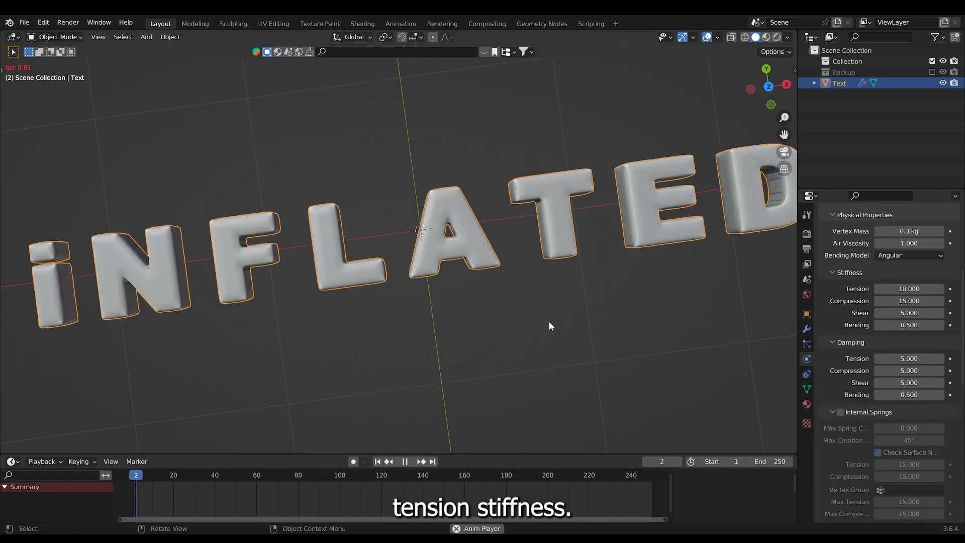
left_click(909, 300)
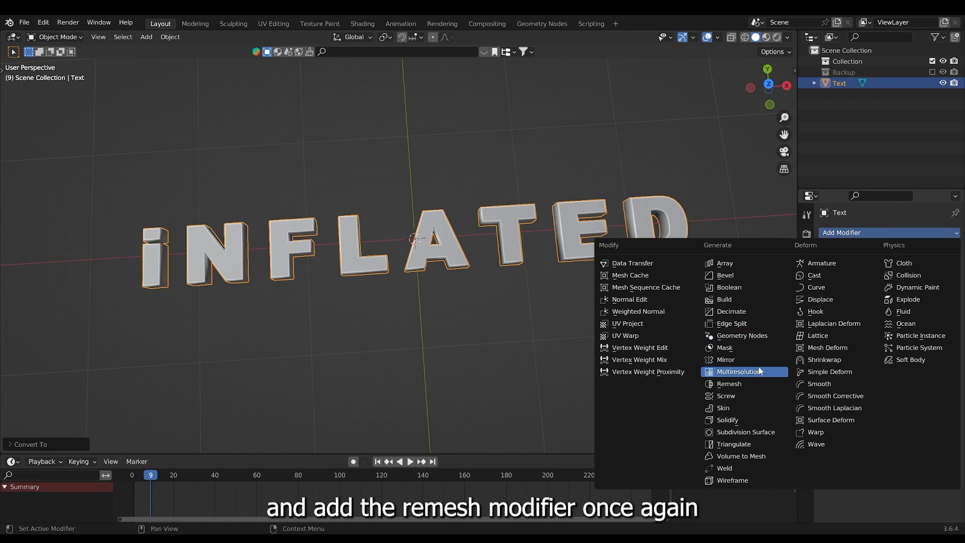
- Add a new Remesh modifier and drag the voxel size down to 0.00284 m
left_click(729, 383)
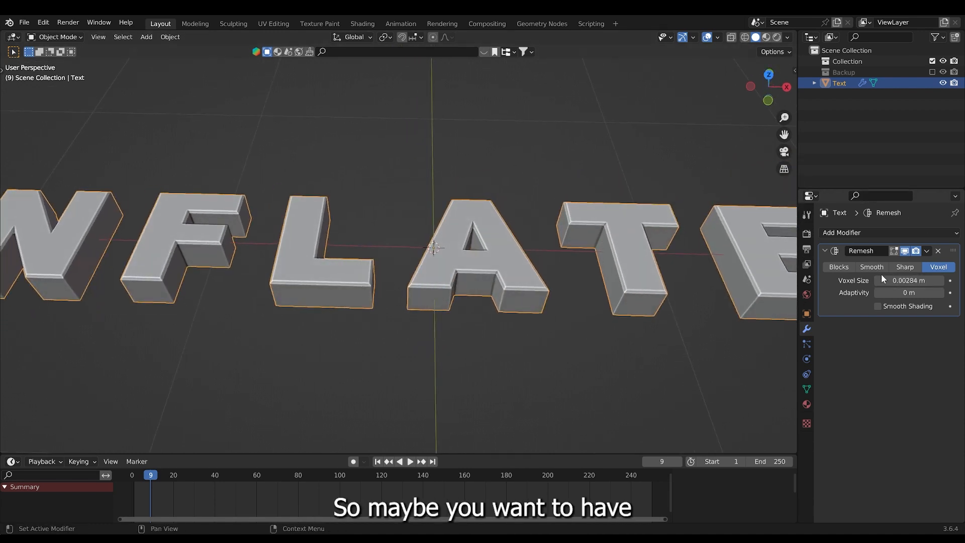
left_click_drag(911, 280, 917, 280)
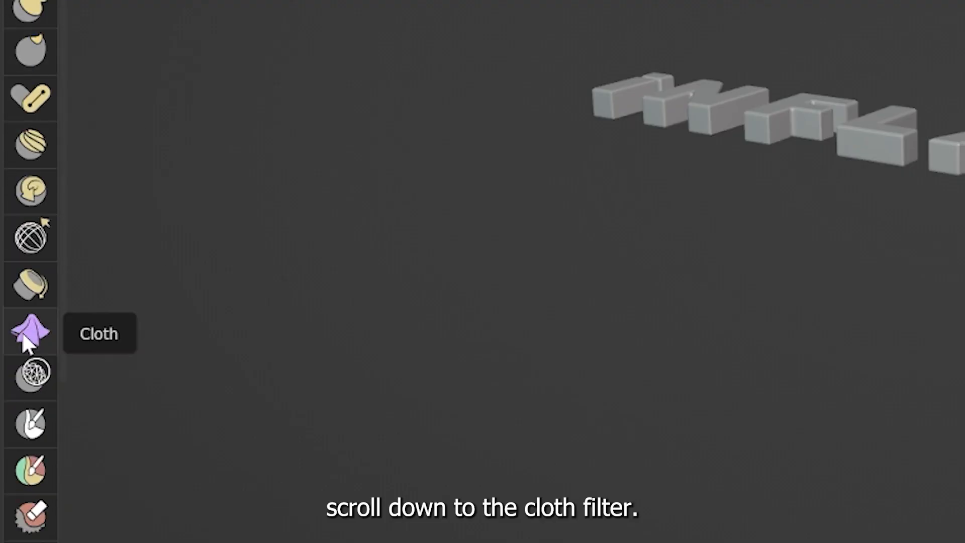
- Select the Cloth Filter sculpt tool and set its filter type to Inflate
scroll("down", 3)
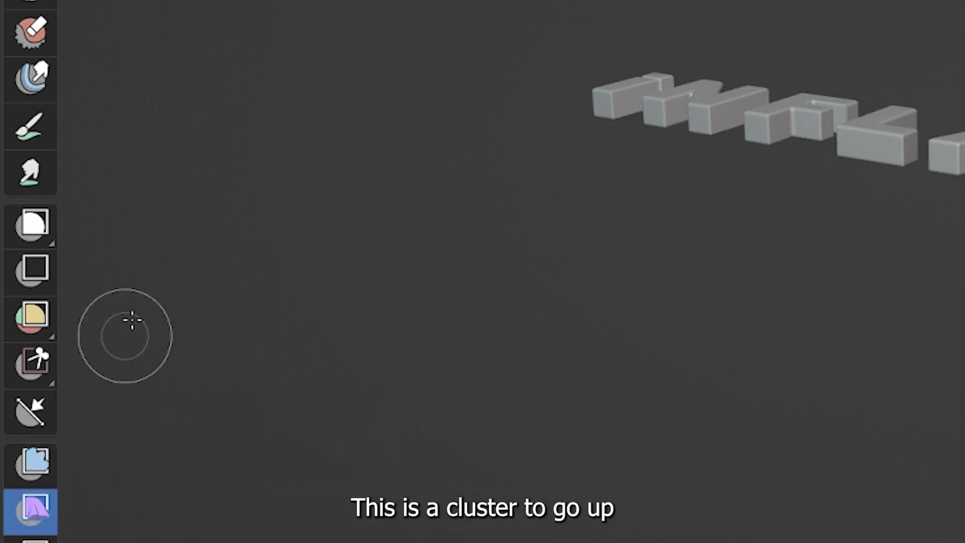
left_click(86, 51)
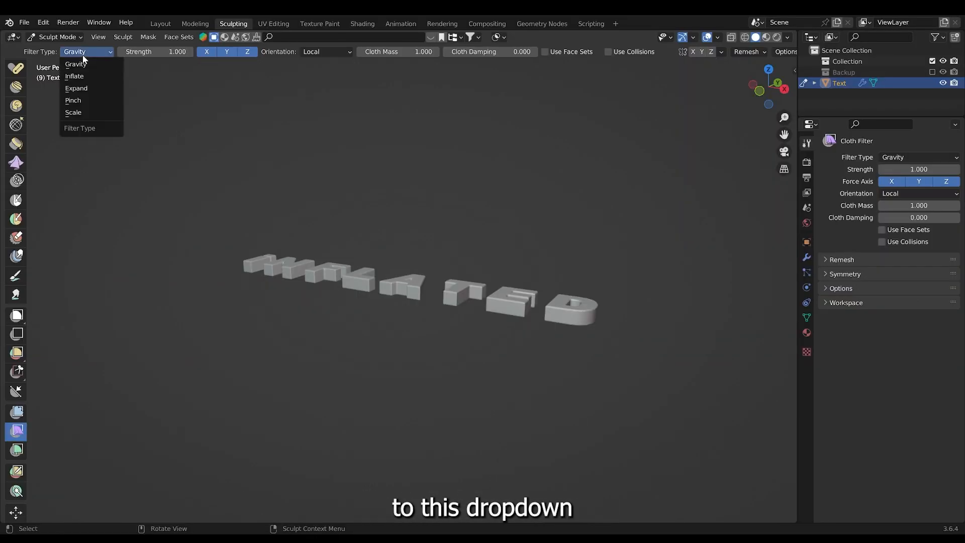
left_click(74, 76)
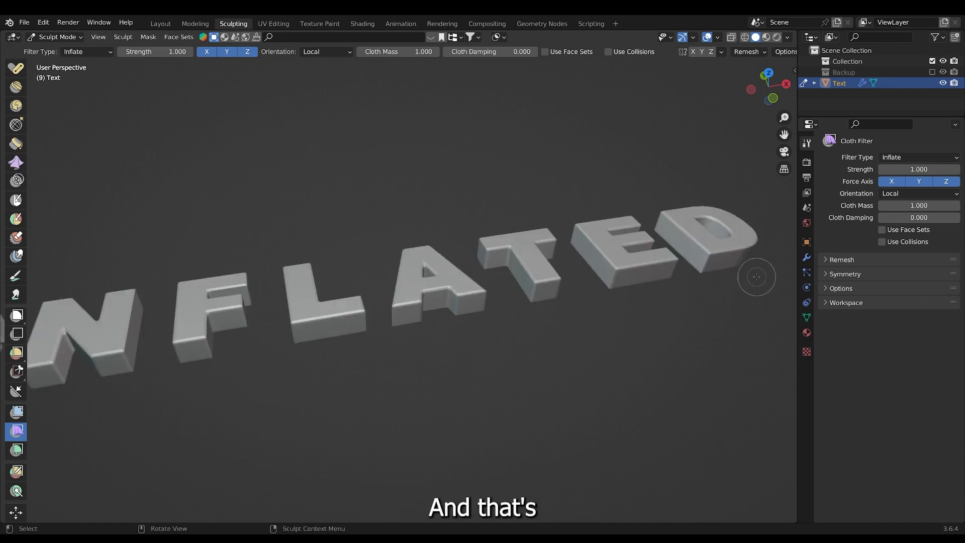
- Apply the Remesh modifier to the letters from its dropdown menu
left_click(926, 179)
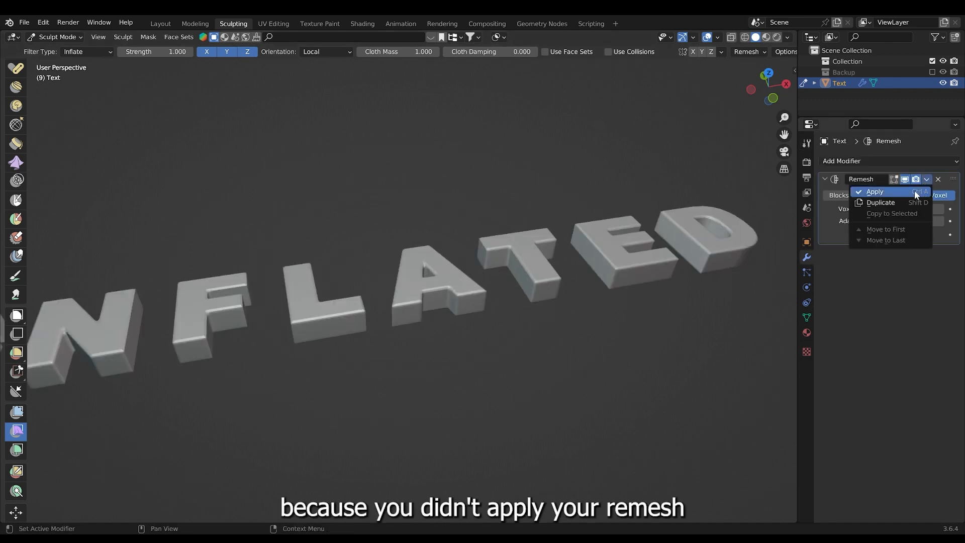
left_click(874, 192)
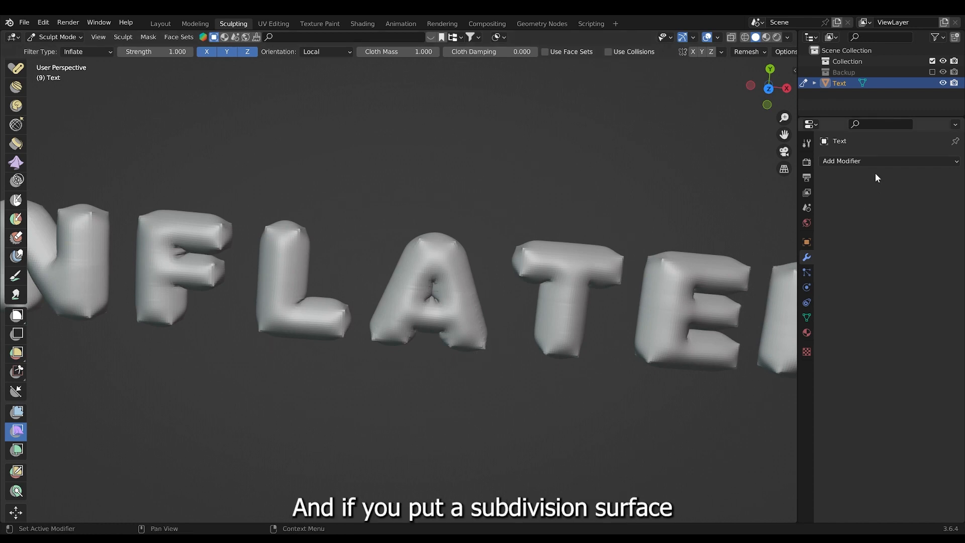
- Add a Subdivision Surface modifier and drag the Inflate filter twice to puff the letters
left_click(841, 161)
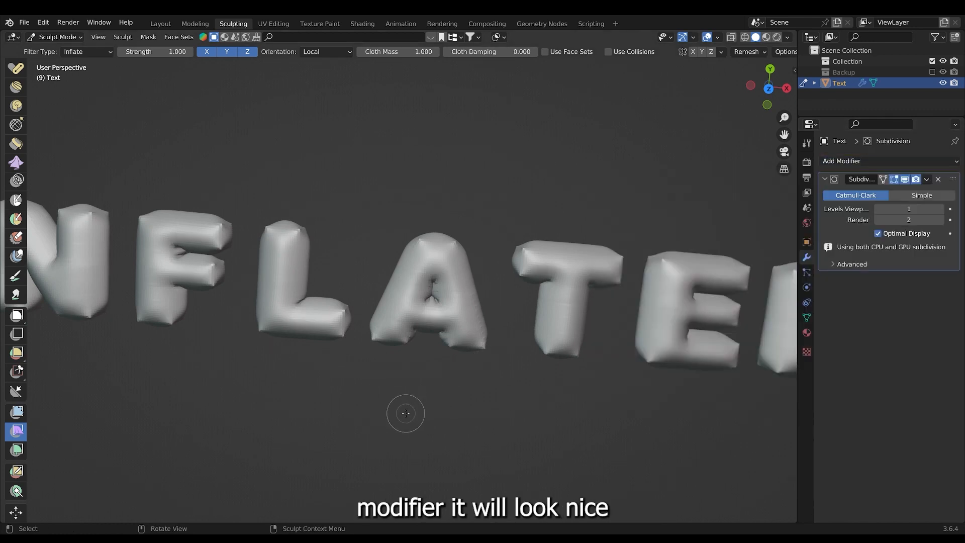
left_click_drag(405, 413, 374, 394)
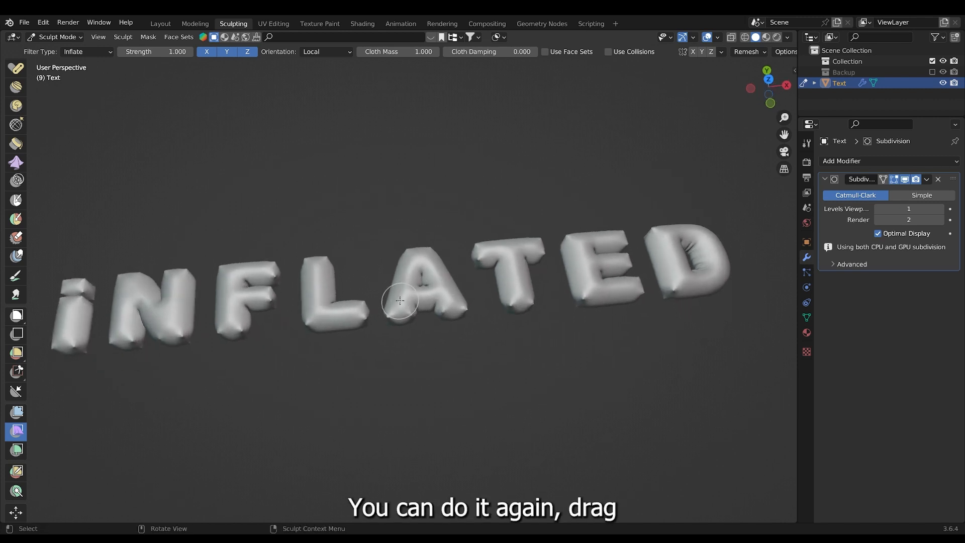
left_click_drag(400, 301, 461, 289)
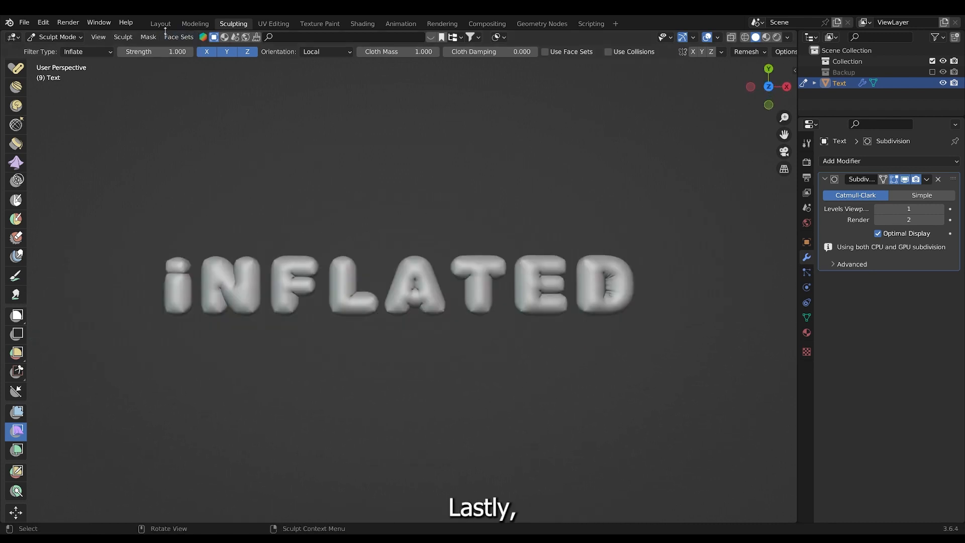
mouse_move(160, 24)
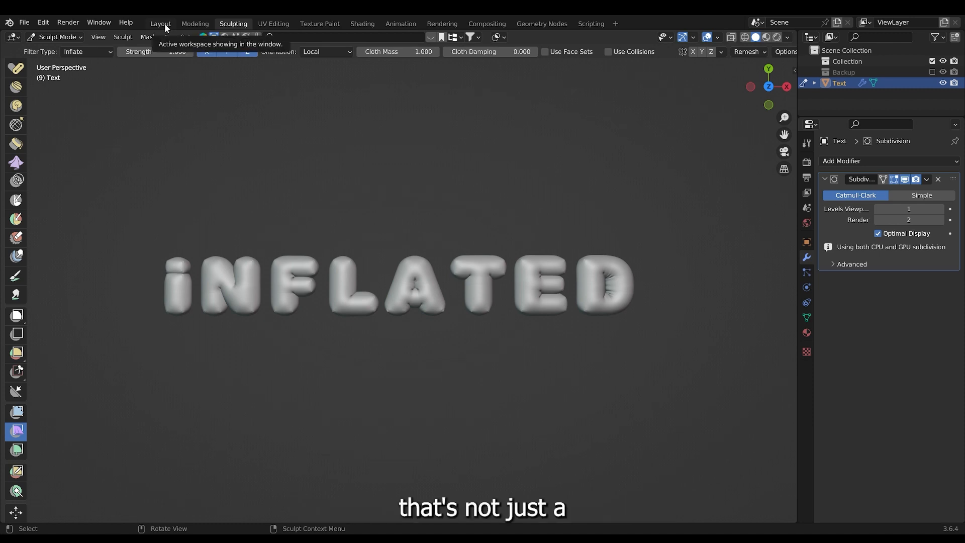
- Return to Layout, then switch to the Shading workspace
left_click(159, 23)
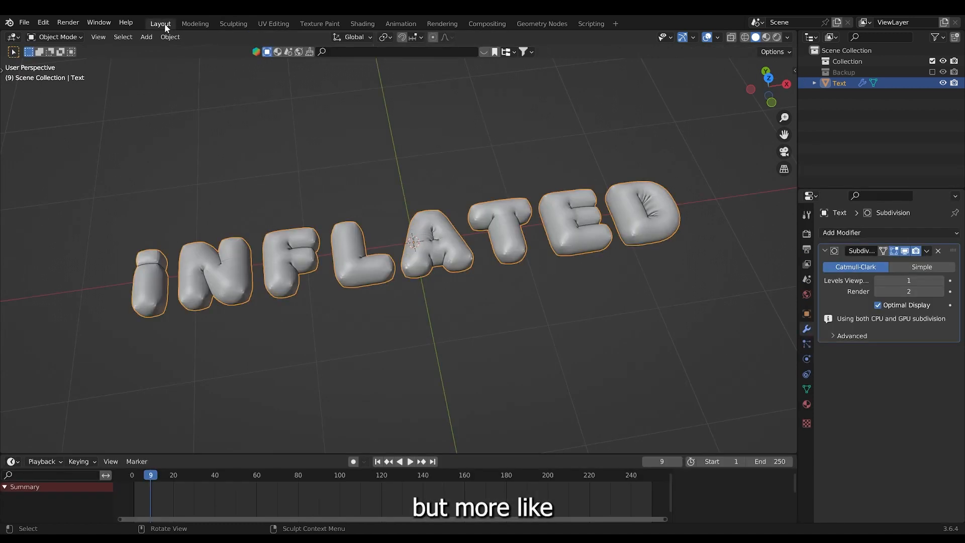
left_click(361, 23)
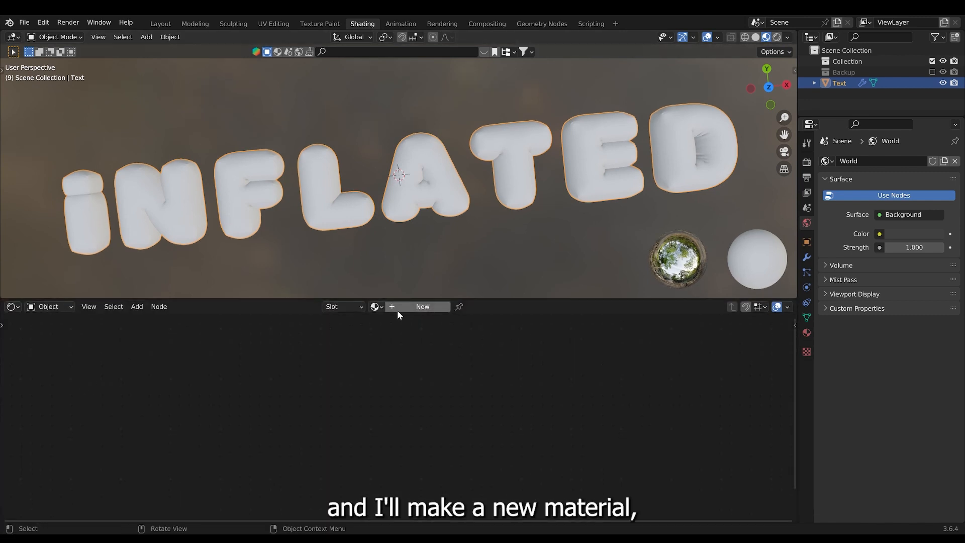
- Create a new material with purple base color, roughness 0.18 and subsurface 0.2
left_click(421, 306)
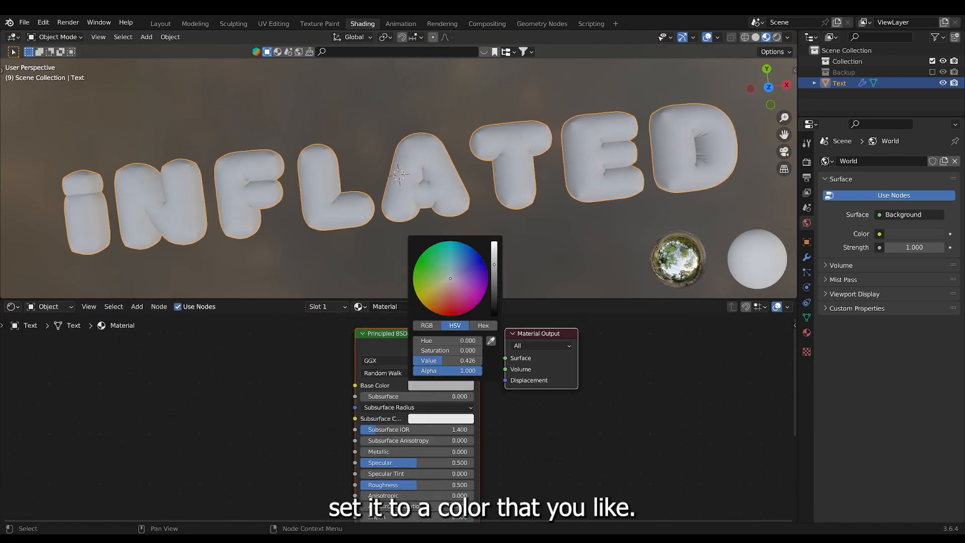
left_click(474, 280)
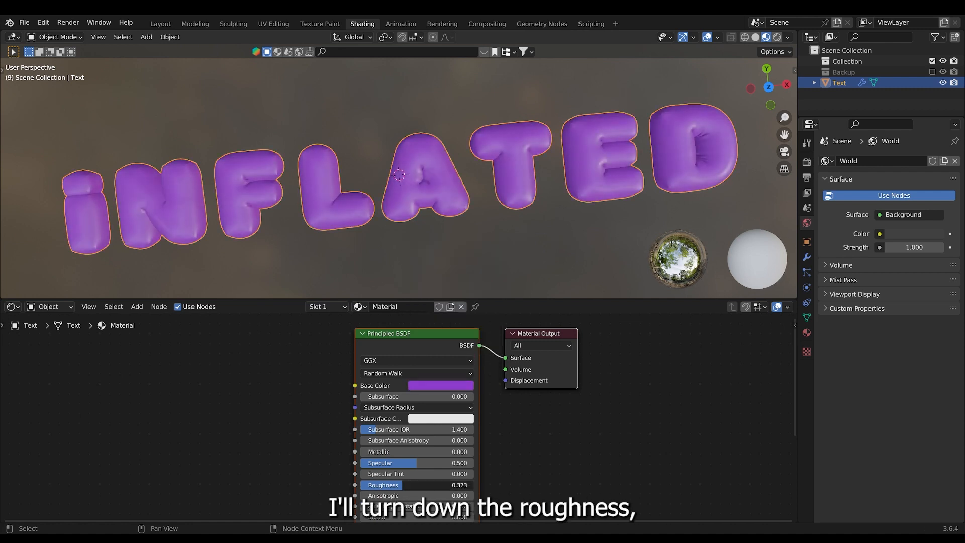
left_click_drag(430, 484, 394, 485)
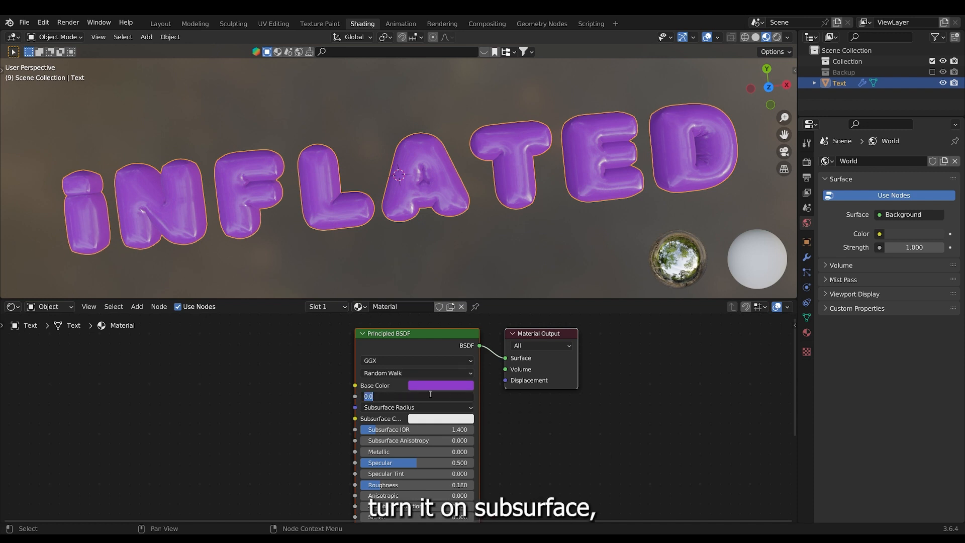
type("21")
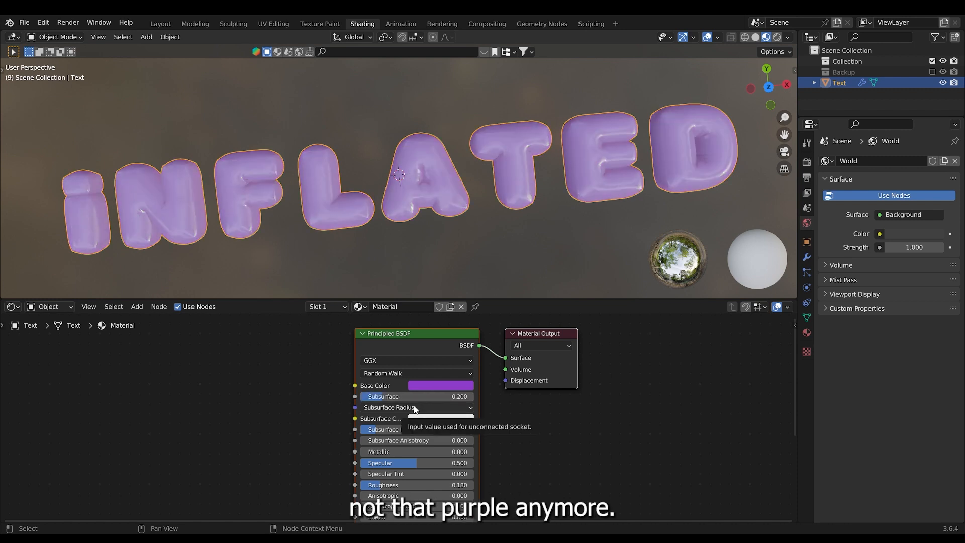
- Open the scene's Render Properties to change the render engine
left_click(416, 407)
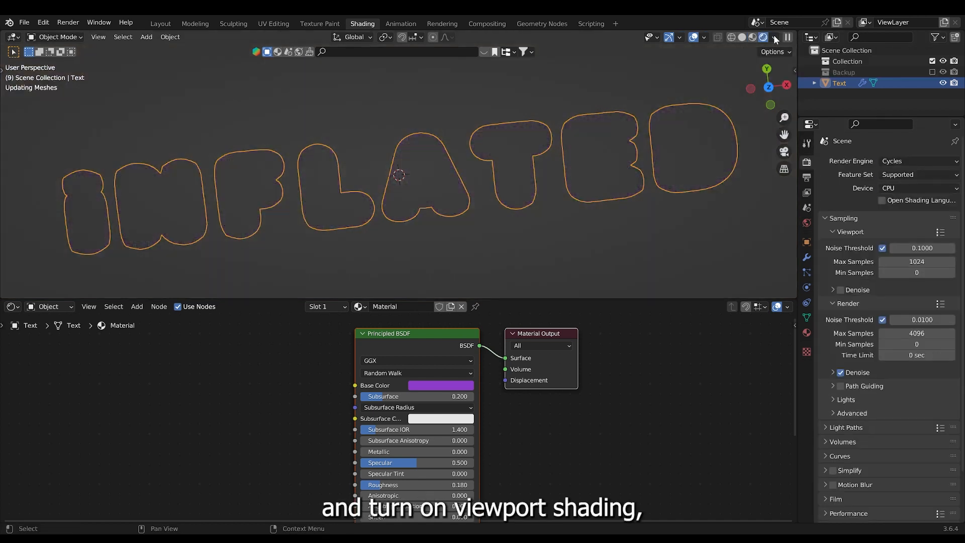
- Show the rendered preview with world lighting, GPU Compute rendering and viewport Denoise enabled
left_click(762, 37)
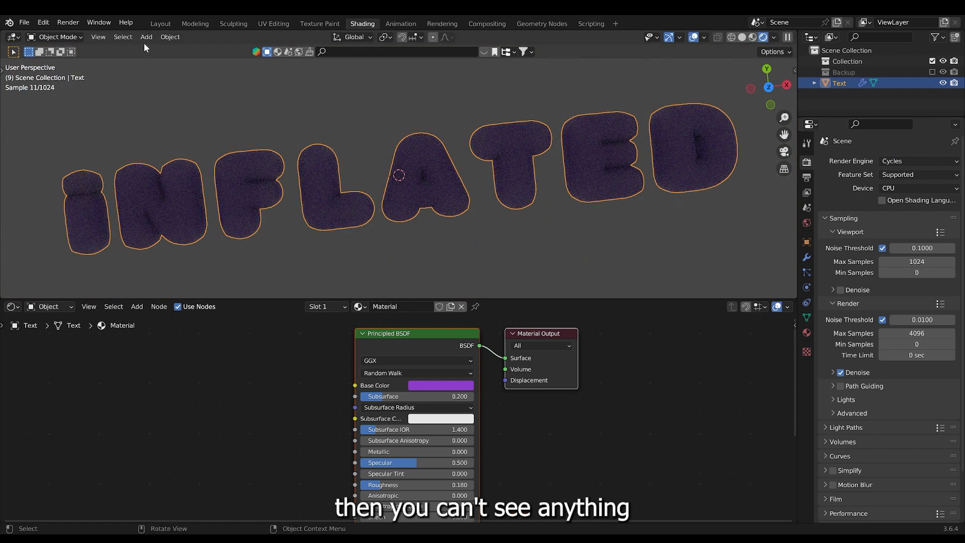
left_click(11, 306)
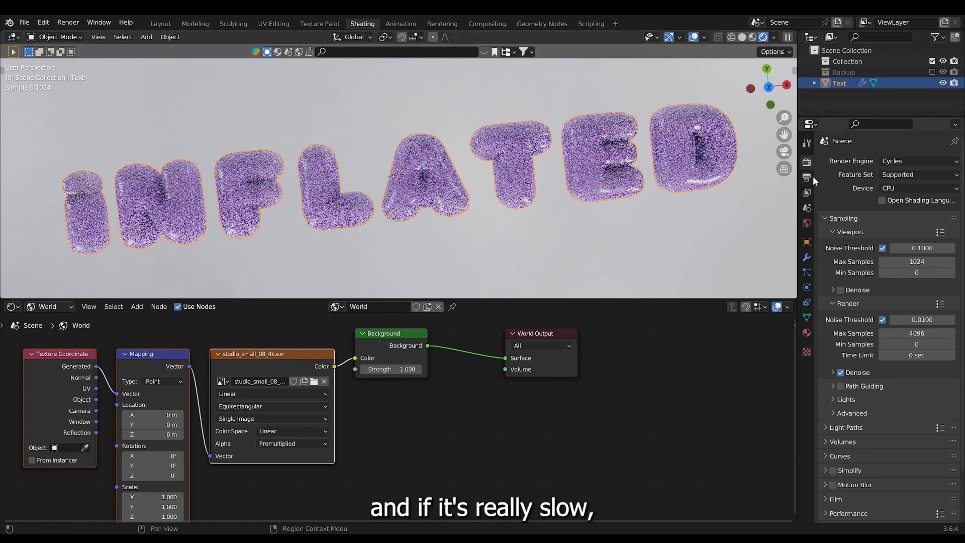
left_click(917, 188)
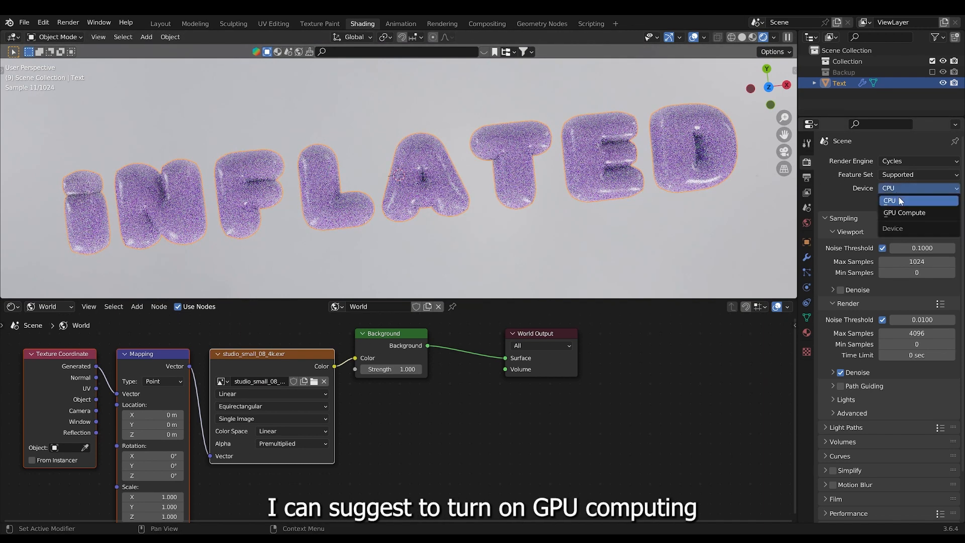
left_click(904, 212)
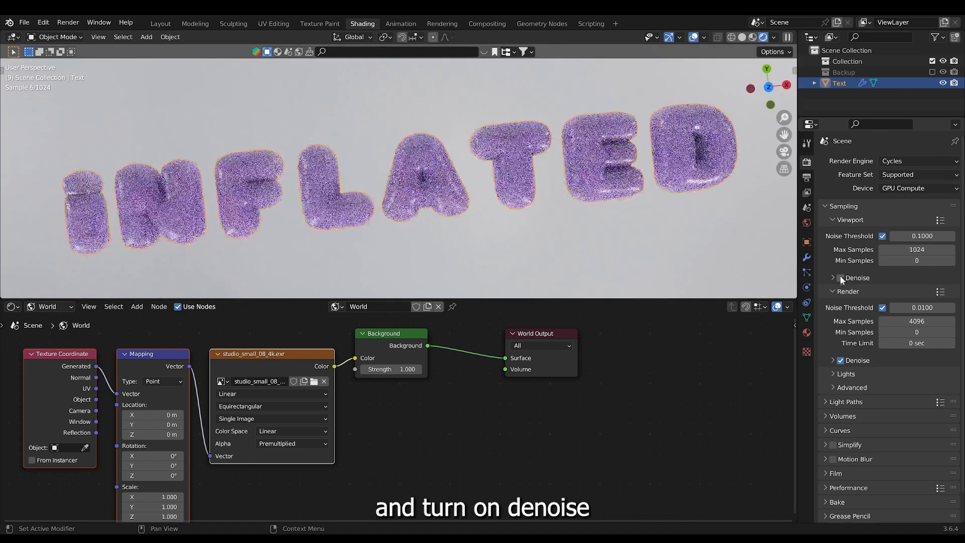
left_click(838, 277)
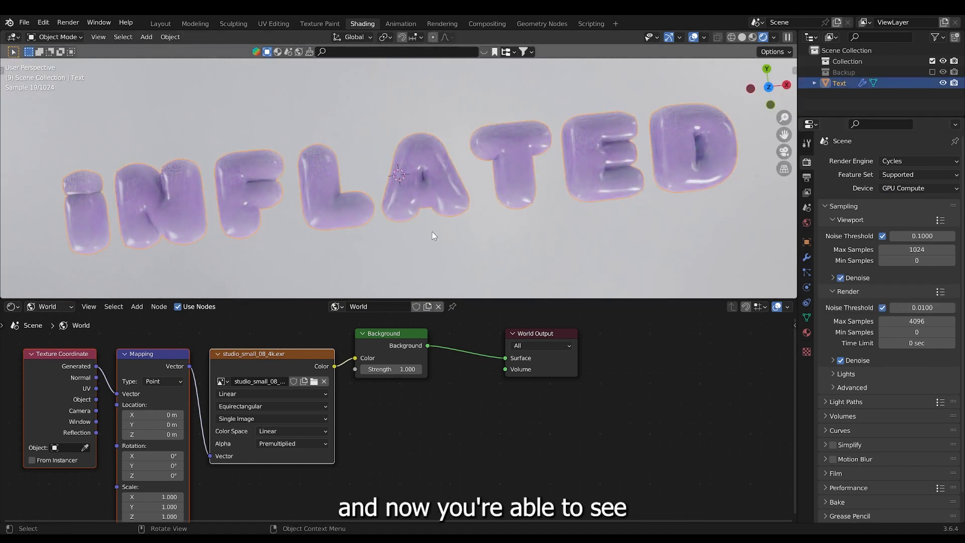
left_click(49, 307)
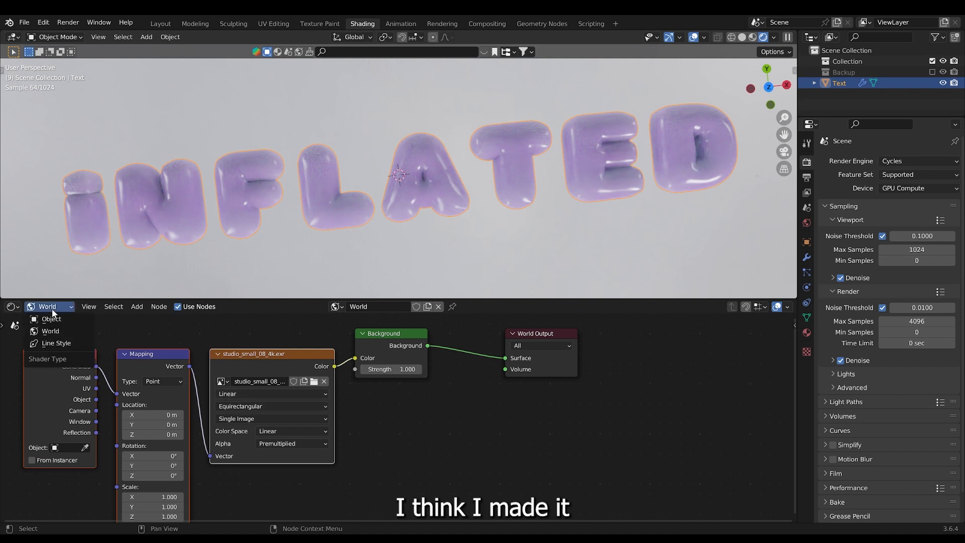
mouse_move(49, 331)
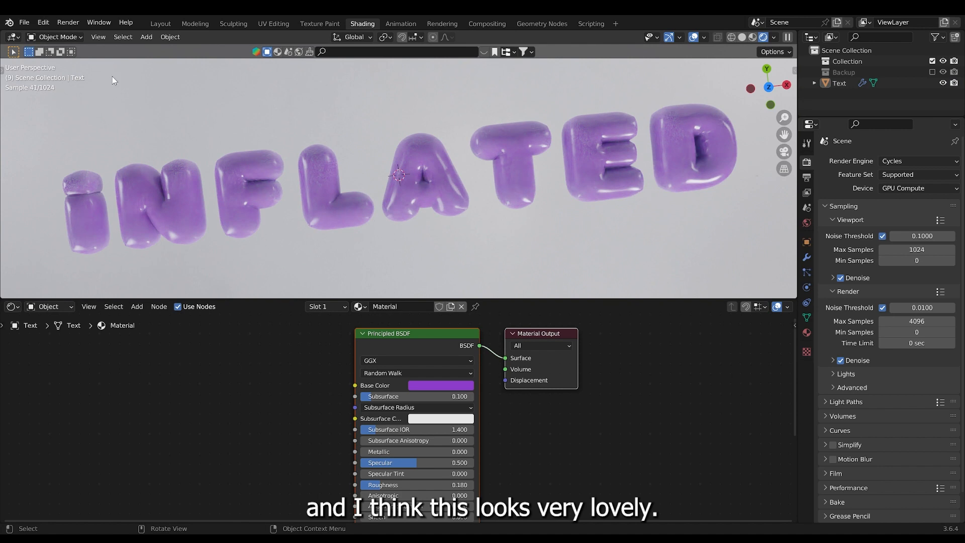
- Open the top-bar Add menu to bring a camera into the Layout scene
left_click(160, 24)
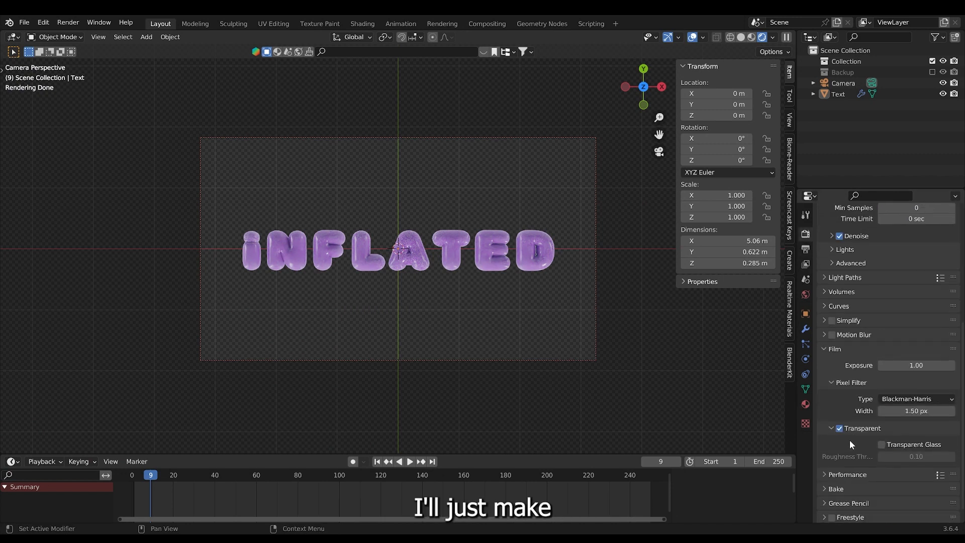
- Set the Color Management Look to Medium High Contrast
left_click(915, 457)
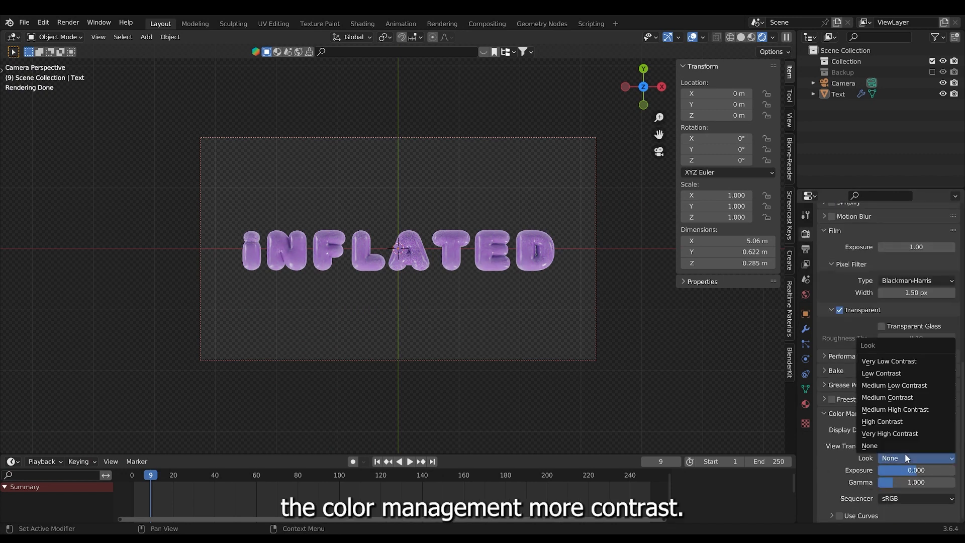
left_click(894, 409)
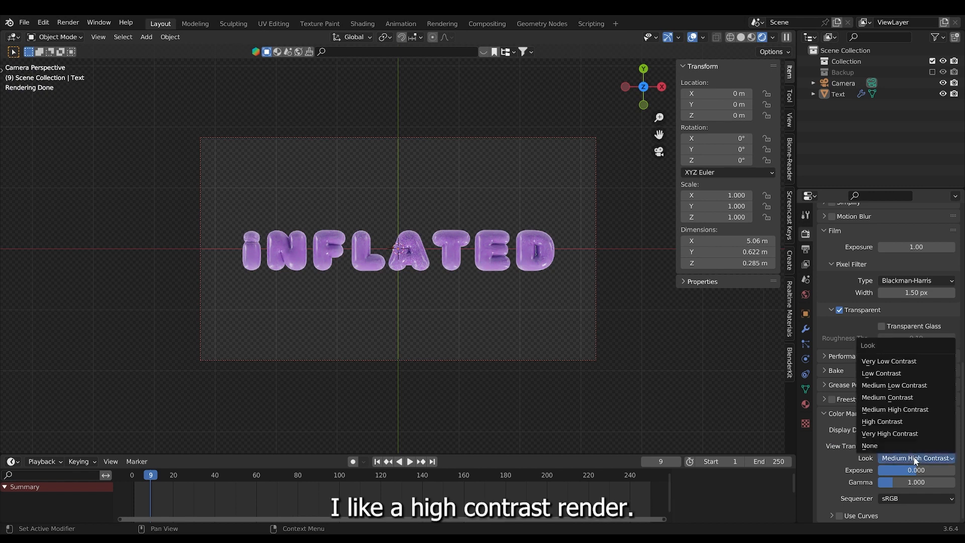
left_click(888, 433)
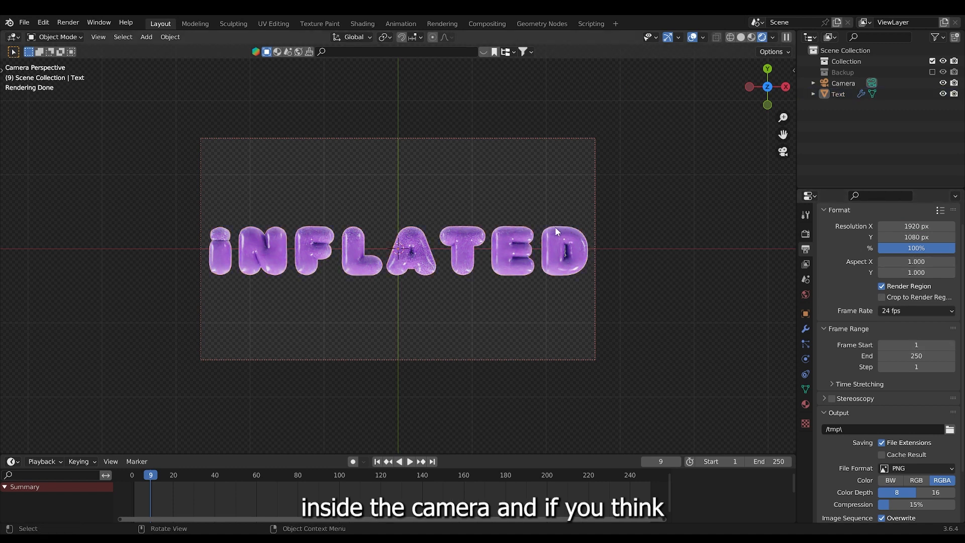
- Add a mesh plane to serve as the backdrop behind the text
left_click(146, 24)
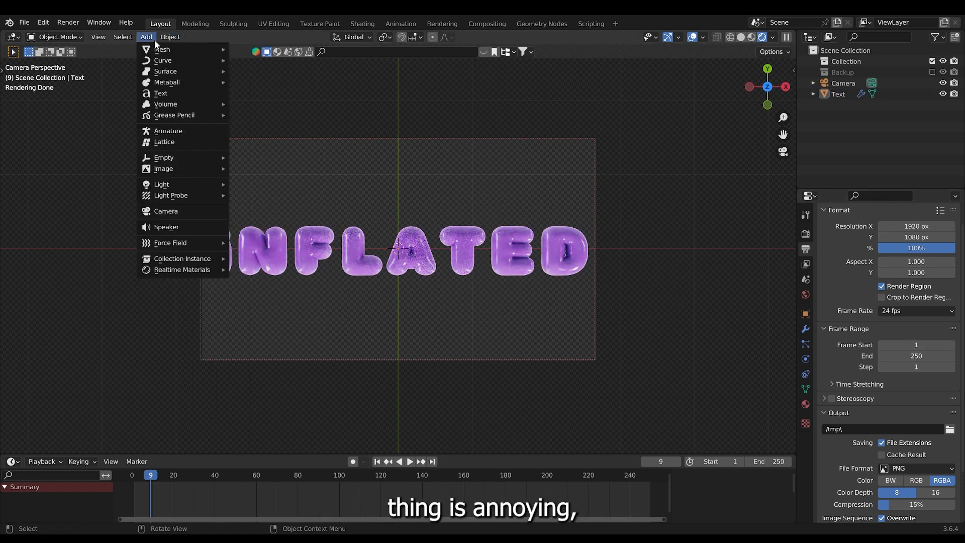
left_click(161, 49)
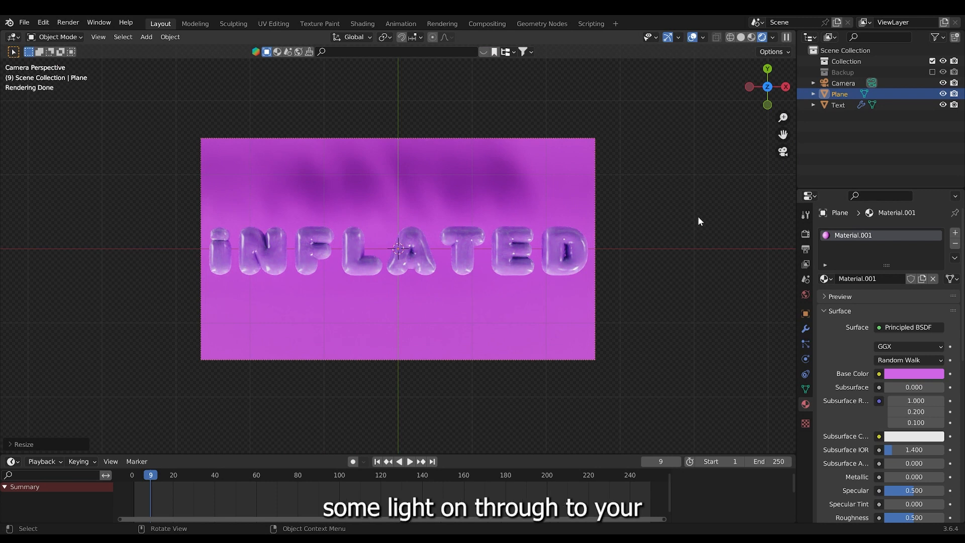
- Tick Mask > Holdout in the plane's Object Properties visibility settings
left_click(805, 314)
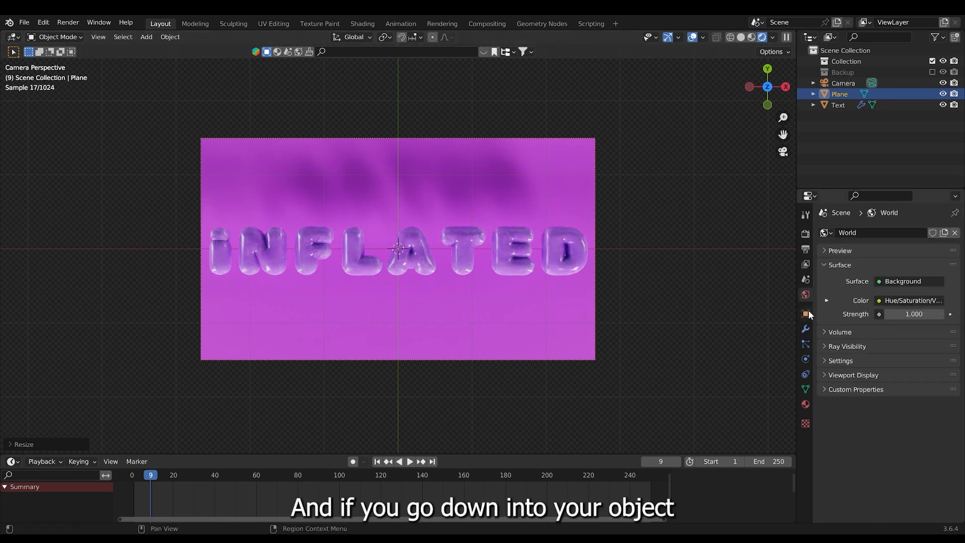
left_click(804, 314)
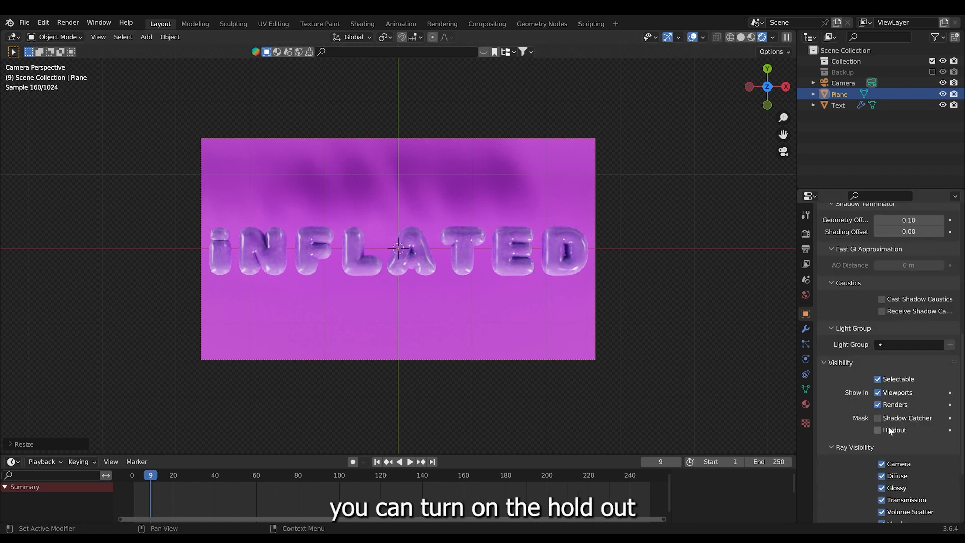
left_click(877, 430)
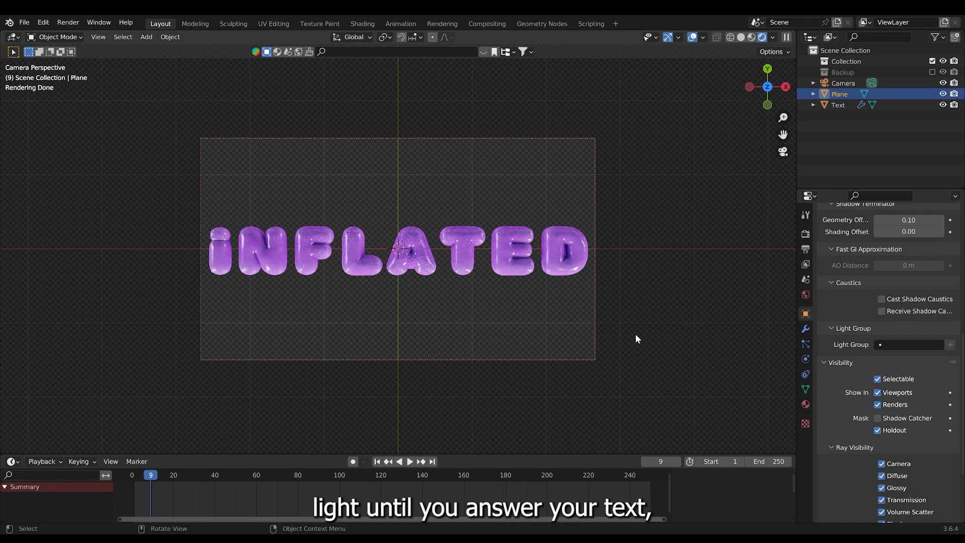
mouse_move(722, 333)
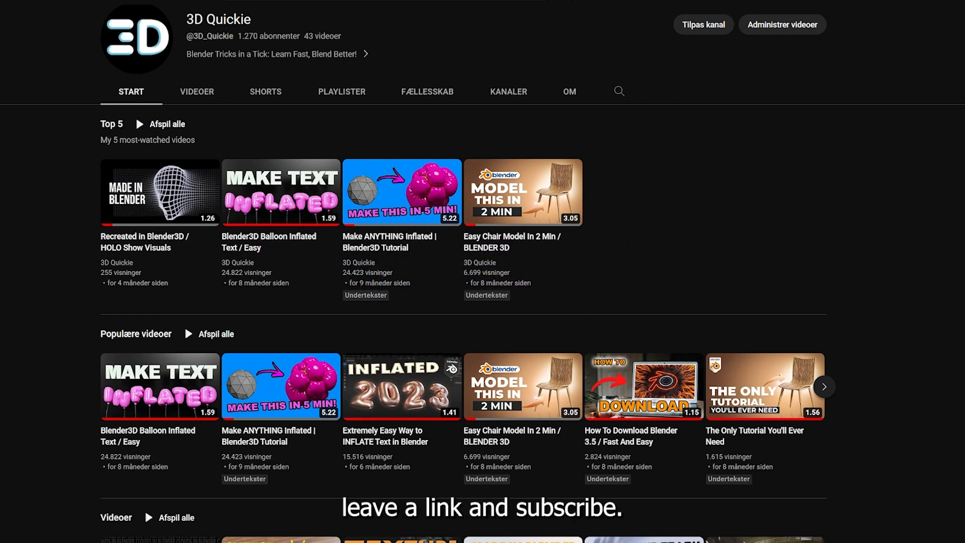
- Open the channel's VIDEOER tab and scroll down through its videos
left_click(197, 91)
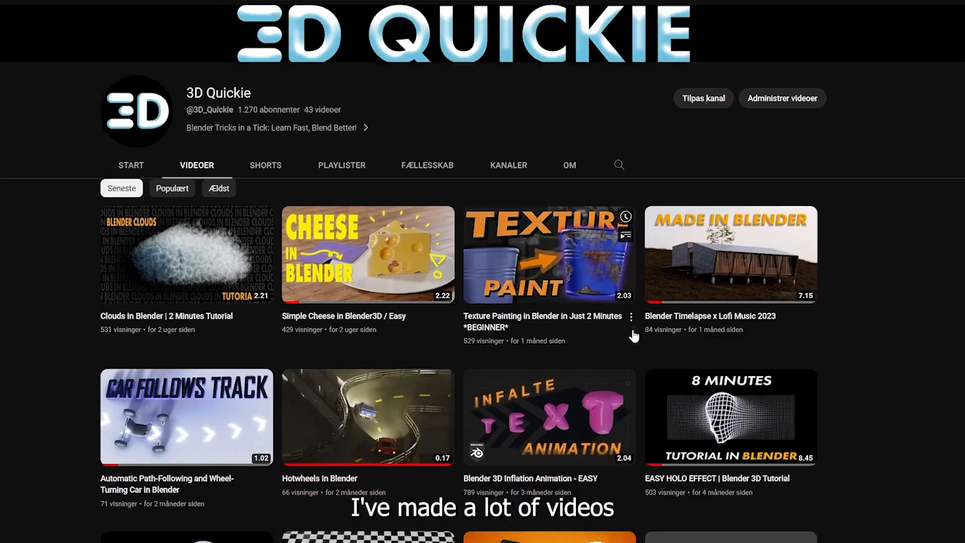
scroll("down", 3)
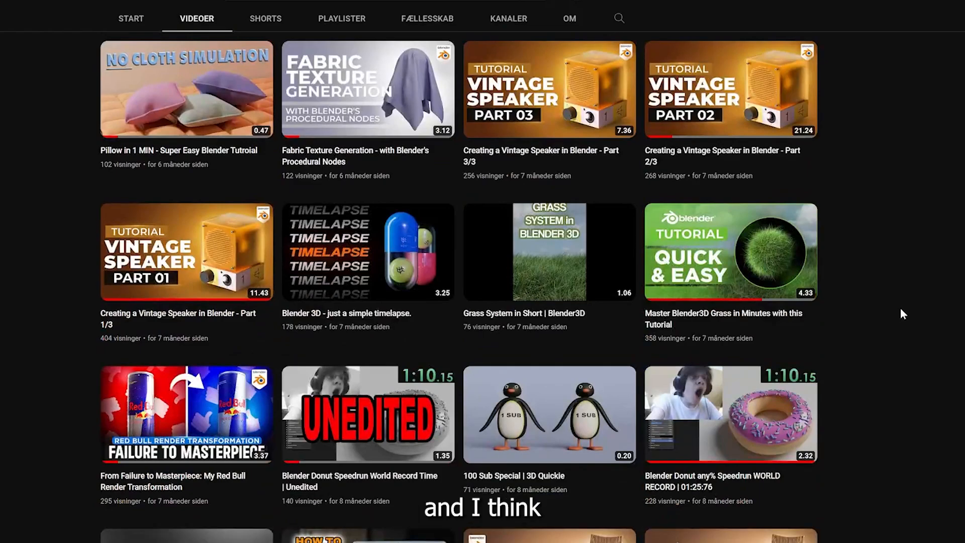